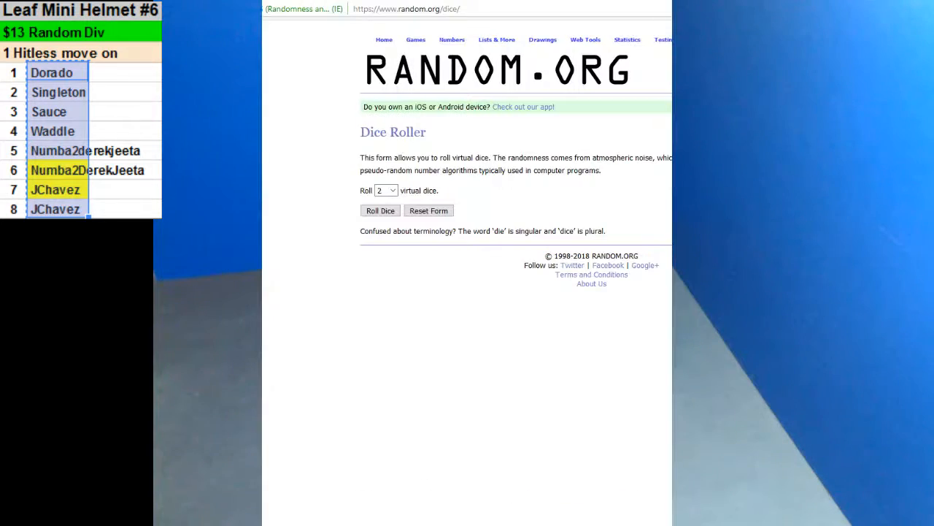
- Shuffle the eight participant names in the List Randomizer several times to get the final order
click(379, 211)
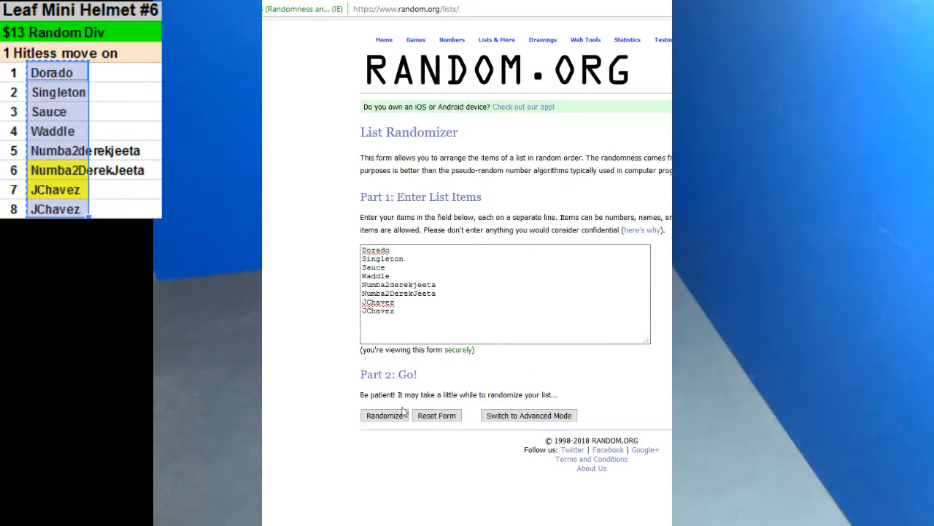
click(385, 414)
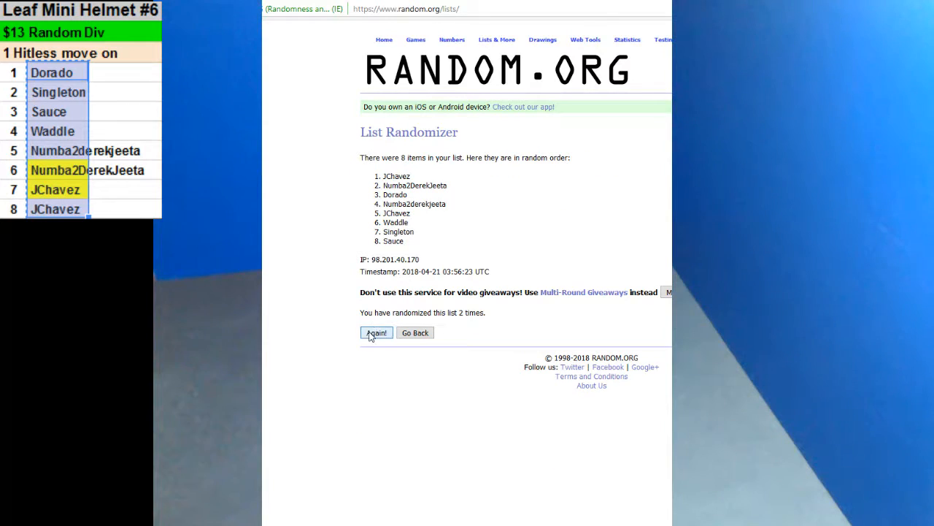
click(376, 332)
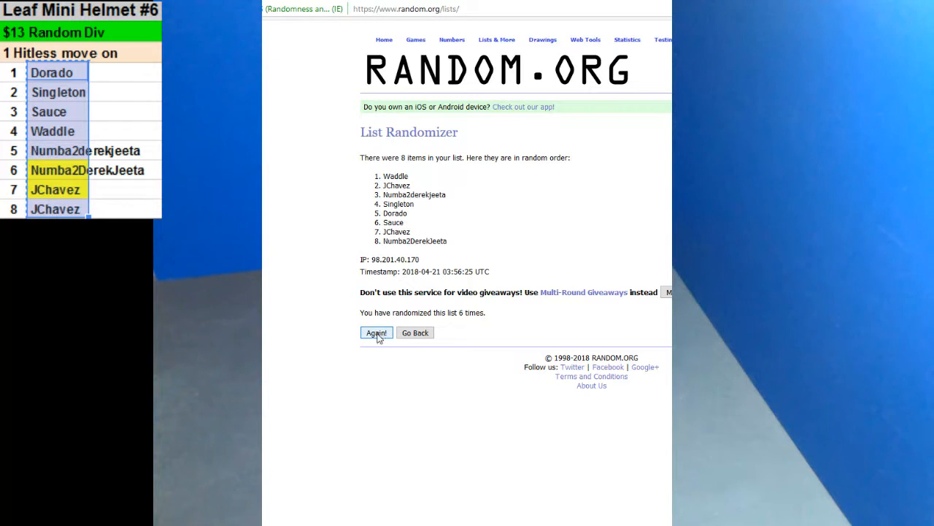
click(375, 332)
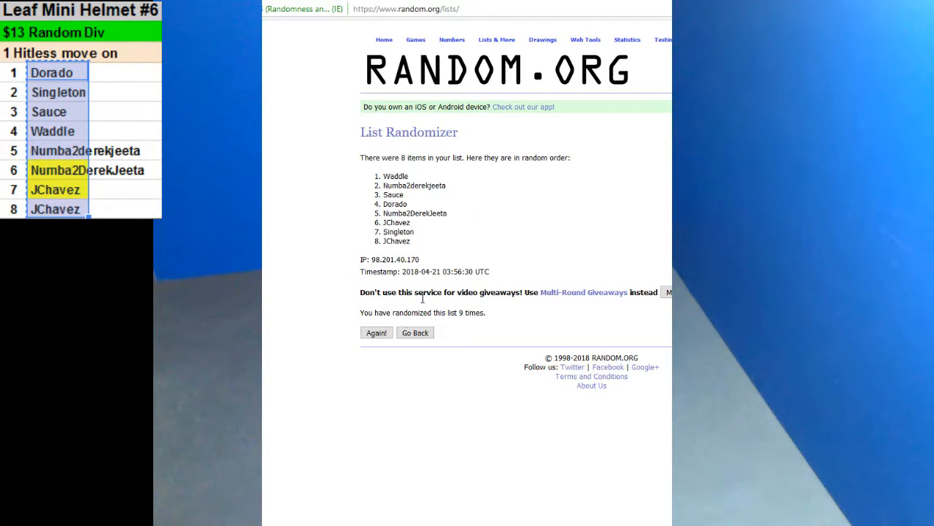
click(376, 332)
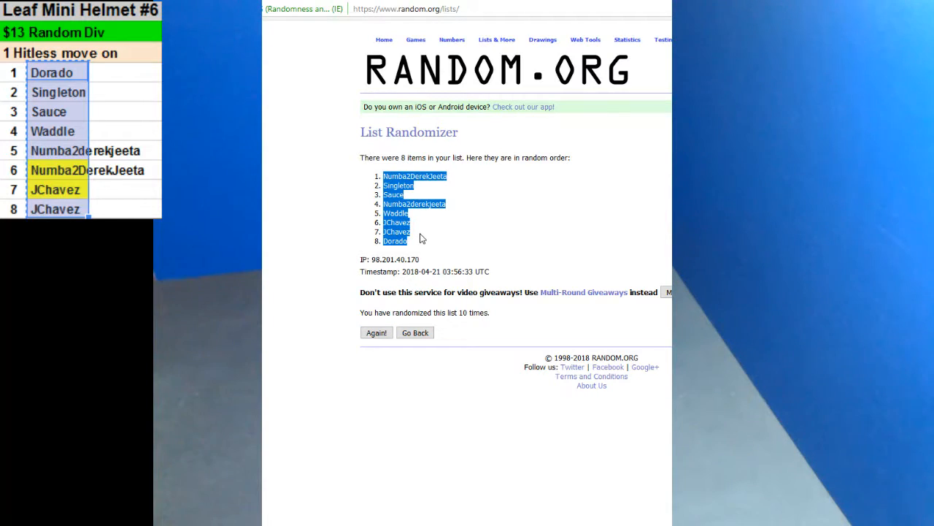
mouse_move(421, 283)
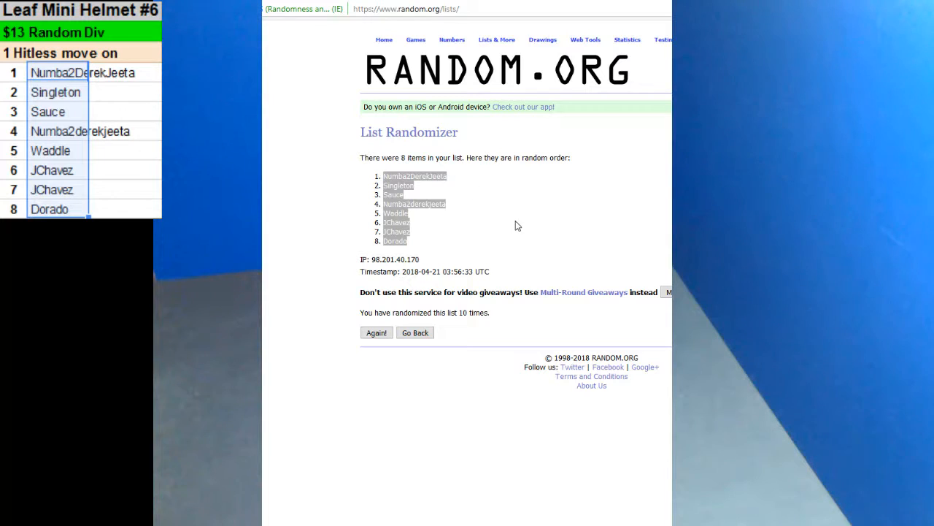
mouse_move(451, 349)
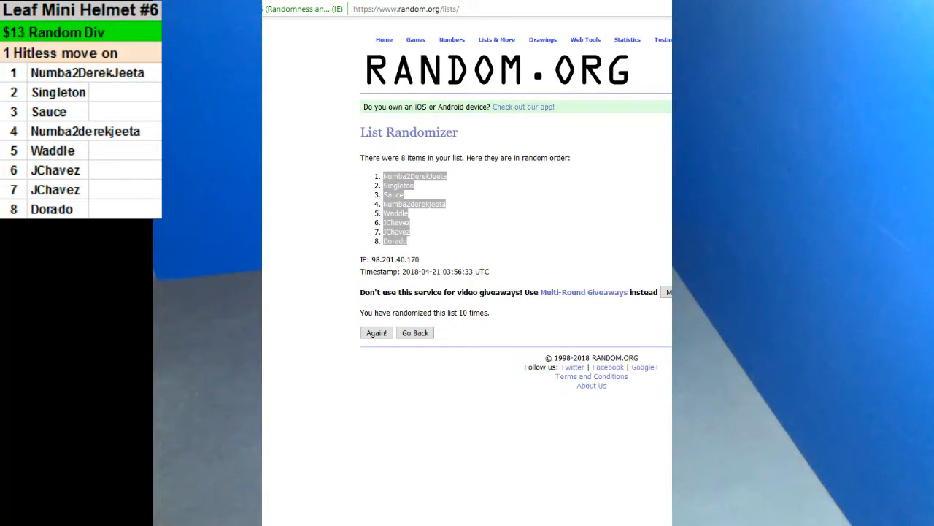
- Shuffle the eight NFC/AFC divisions repeatedly to get a random pairing order
click(415, 332)
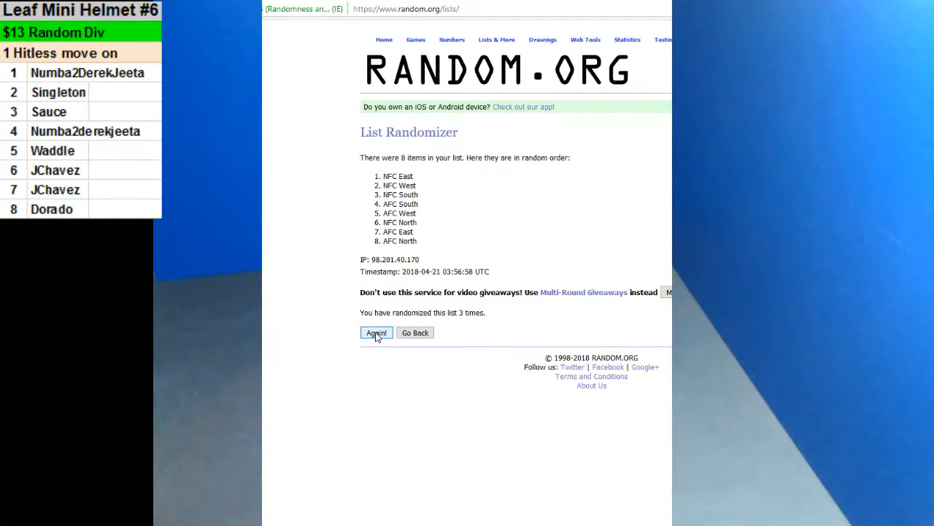
click(376, 332)
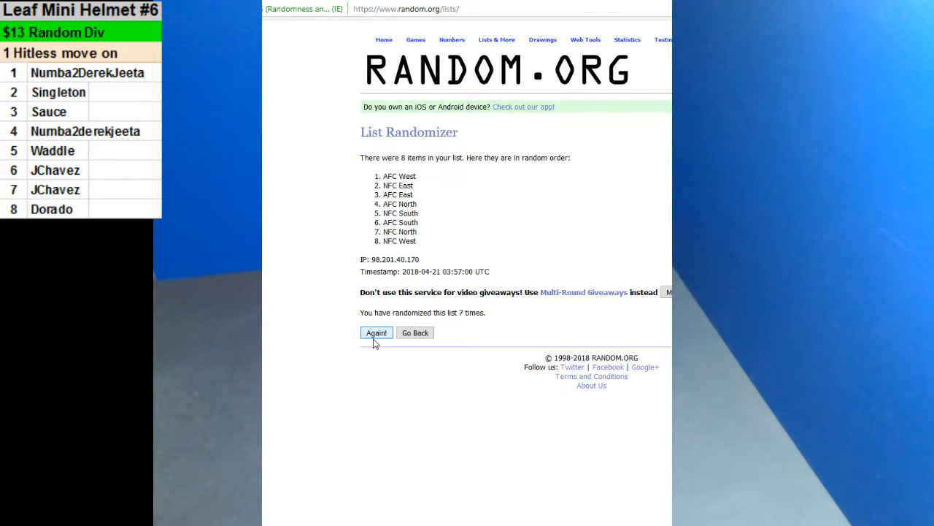
click(376, 332)
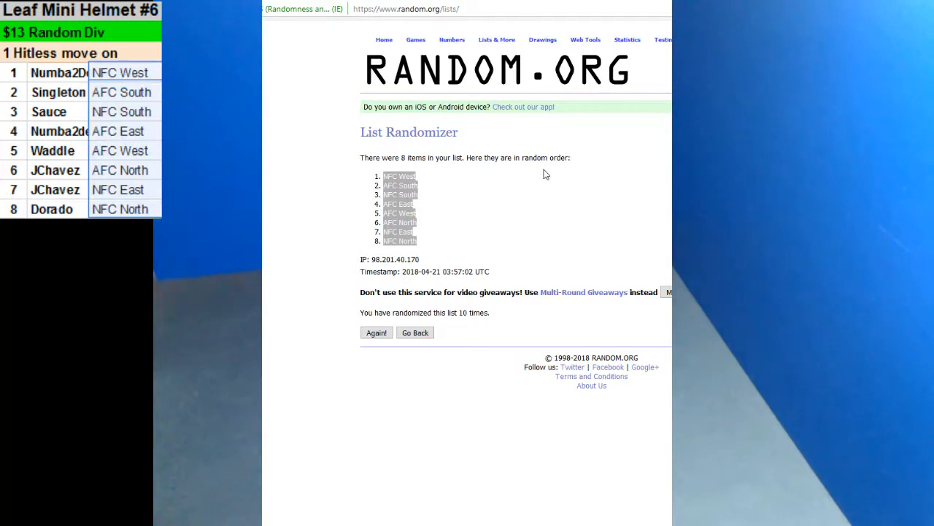
mouse_move(279, 133)
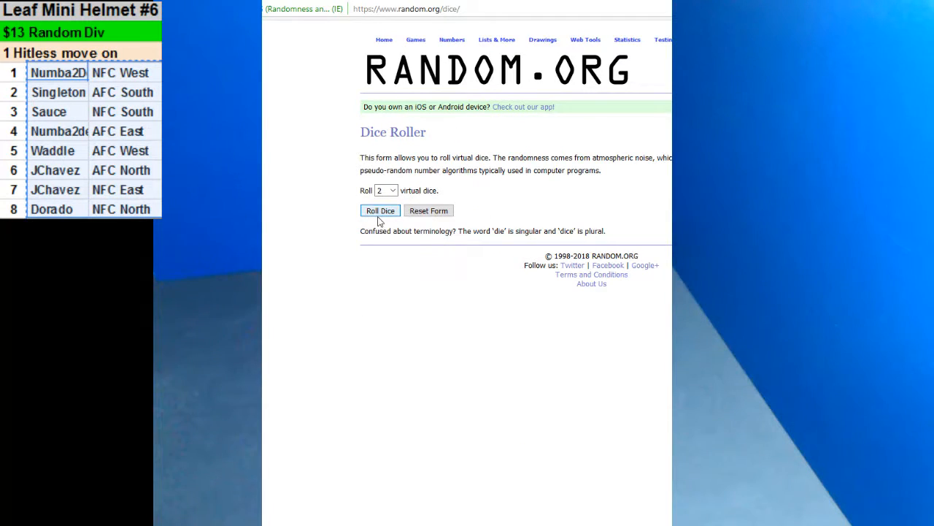
- Randomize the combined participant–division list repeatedly, ending with Waddle AFC West on top
click(380, 211)
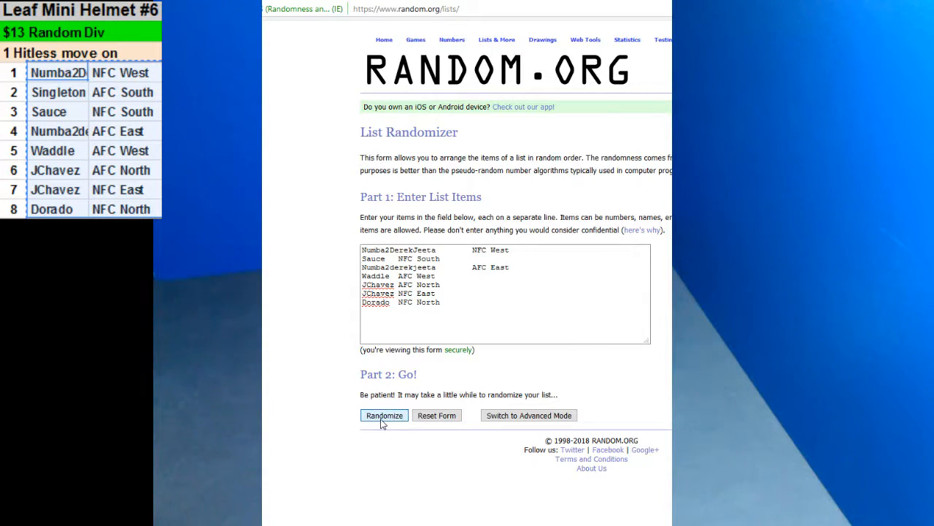
click(384, 415)
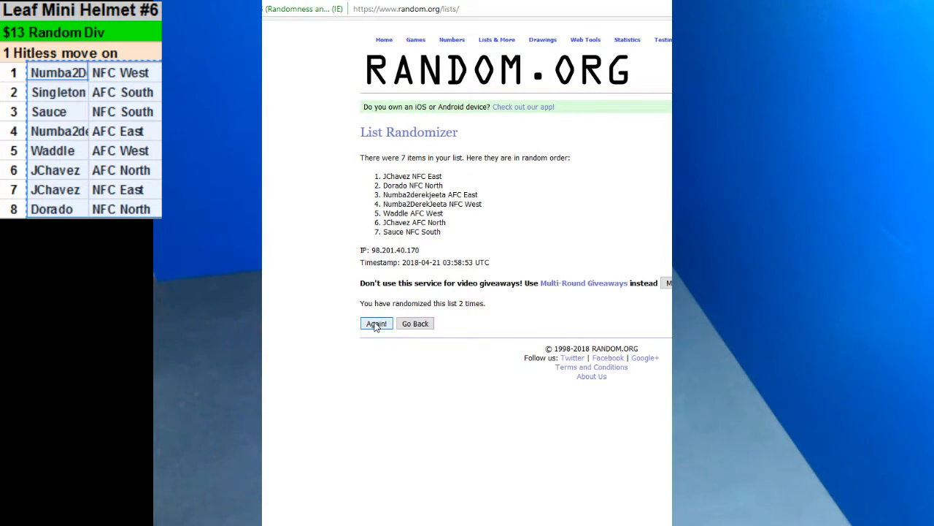
click(376, 322)
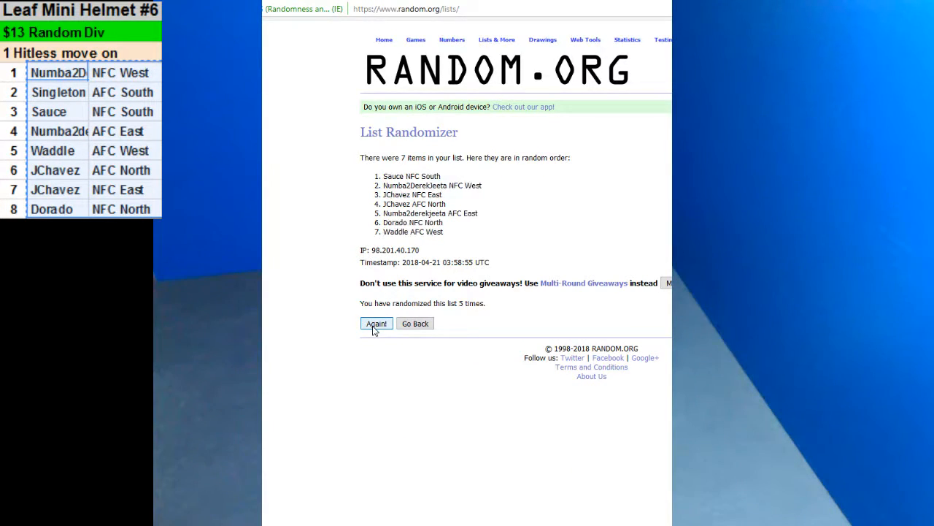
mouse_move(537, 359)
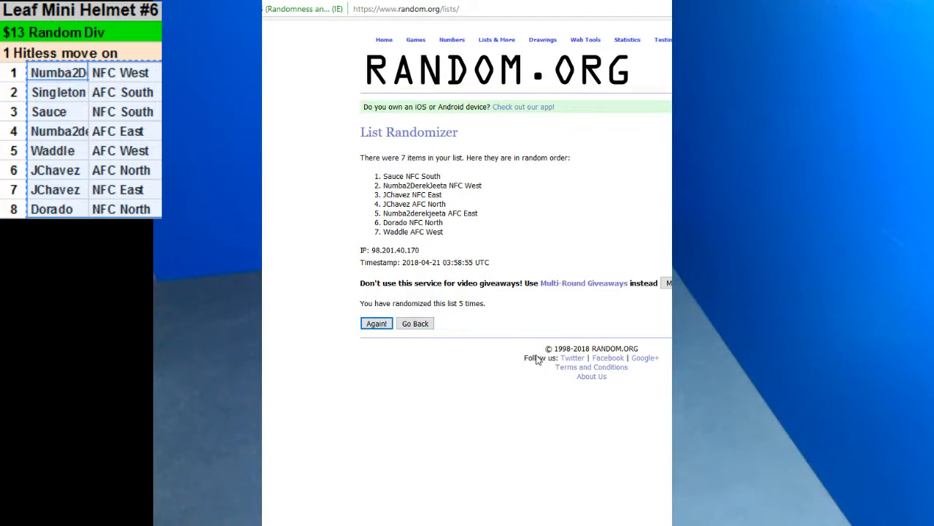
click(376, 323)
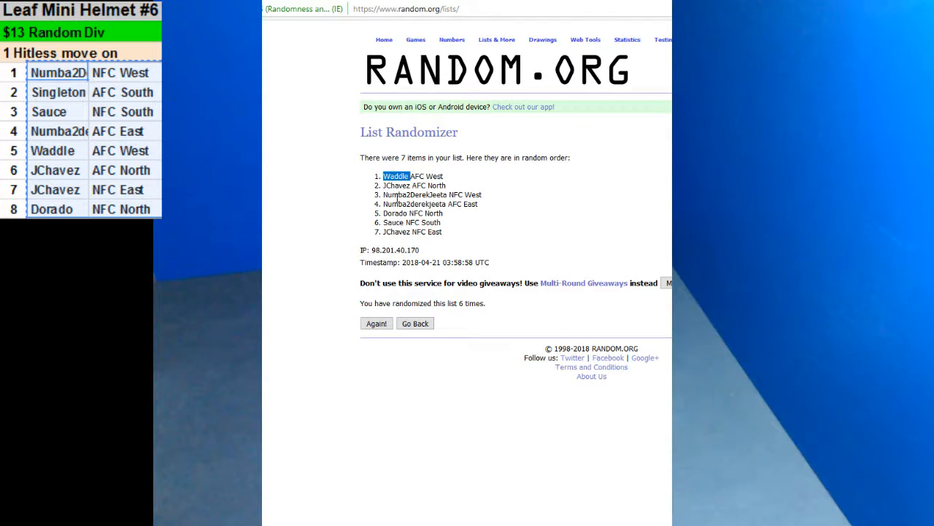